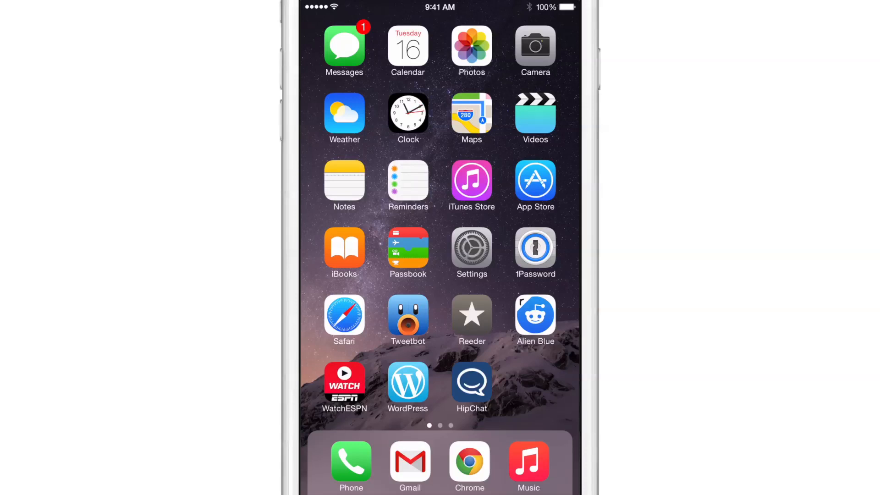
Step: Swipe to the second home screen page and launch Cydia
scroll("left", 3)
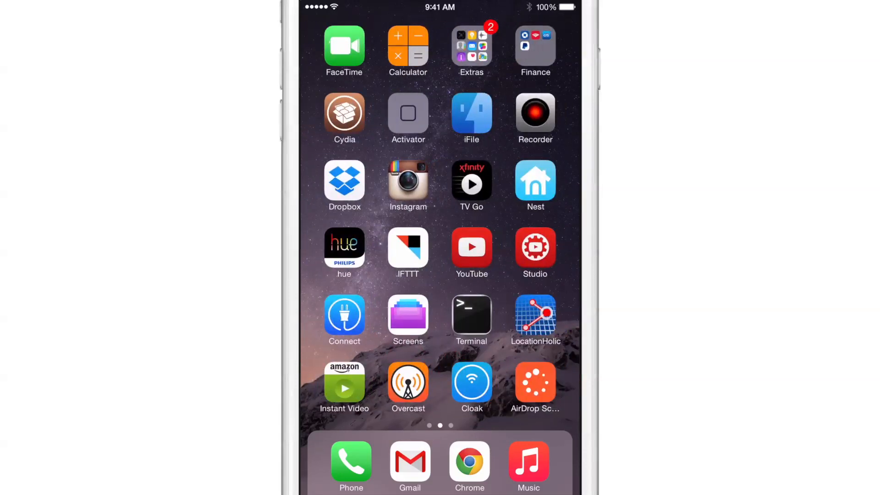
left_click(344, 118)
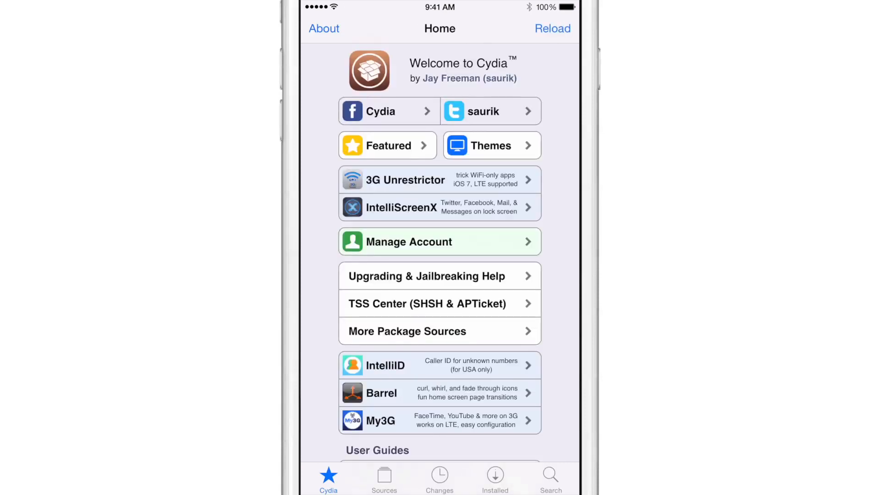
Step: Show Cydia's Installed packages list, including RoundDock and Substrate Safe Mode
left_click(495, 478)
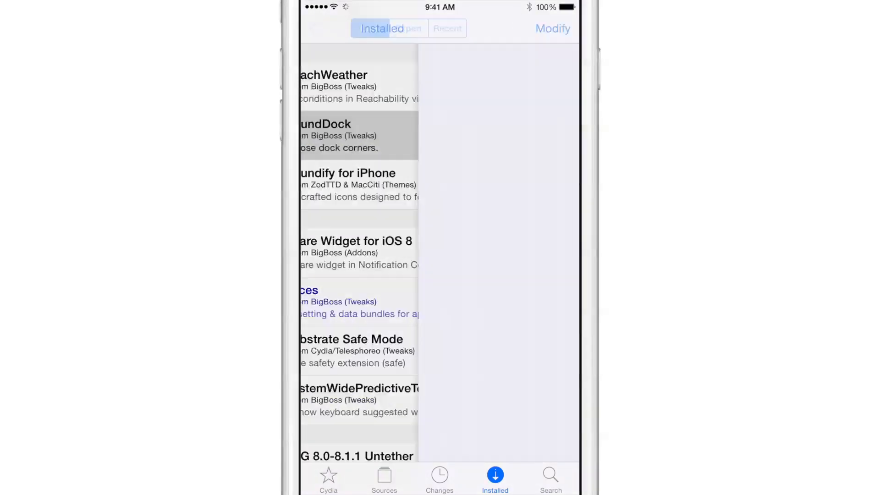
Step: Open RoundDock's Details page and scroll to its version 1.0.1-1 description
left_click(337, 135)
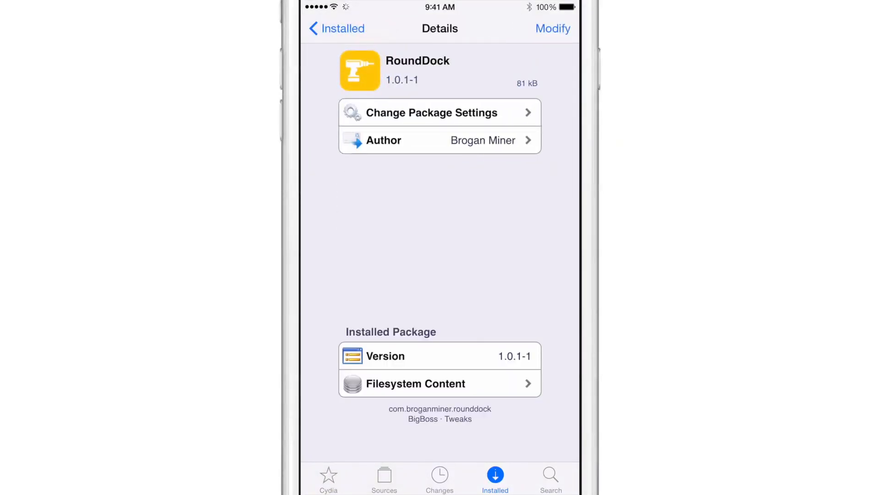
scroll("down", 3)
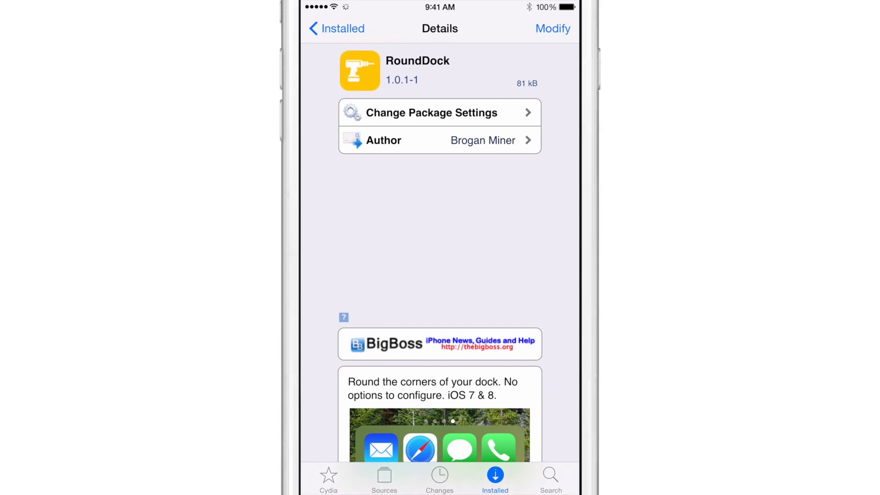